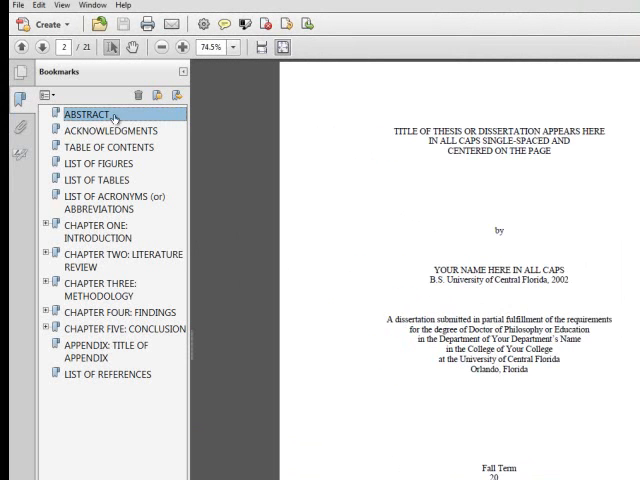
pyautogui.moveTo(160, 122)
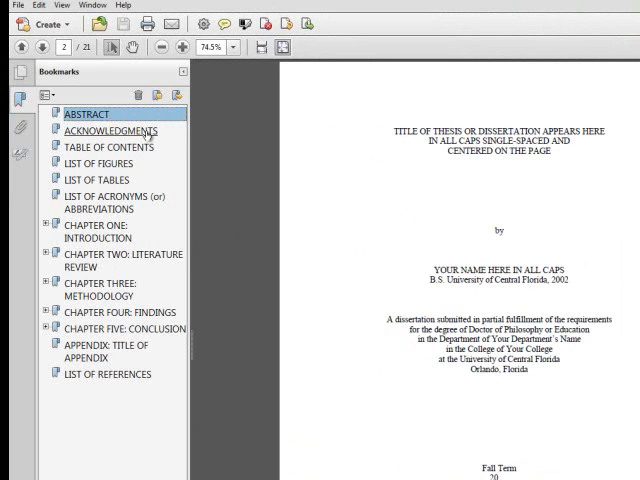
# Follow the Acknowledgments, Chapter One, First-level Subheading, Table of Contents and List of Figures bookmarks to their pages.
pyautogui.click(108, 130)
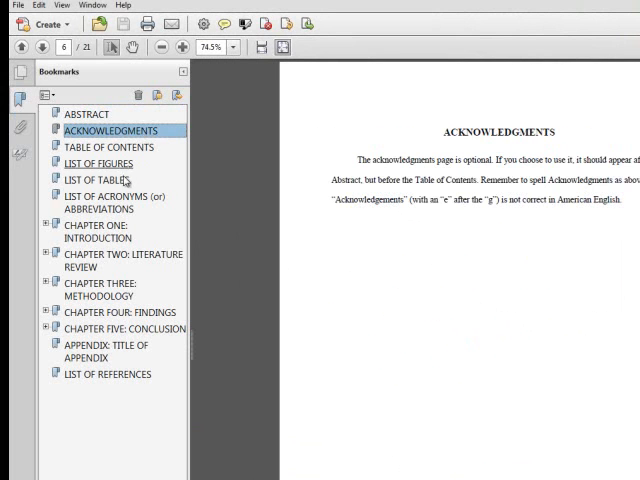
pyautogui.click(96, 232)
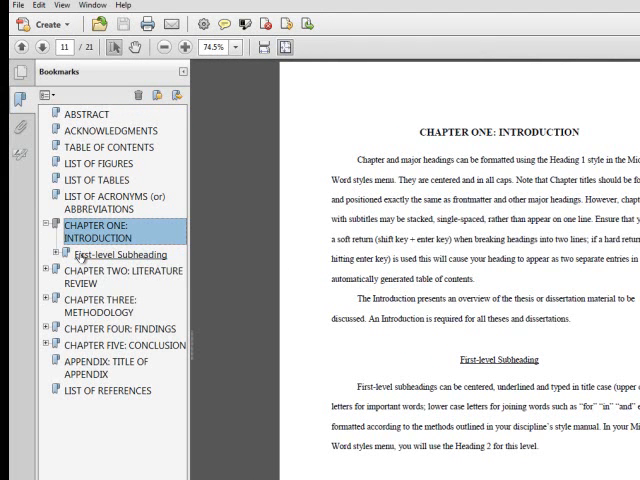
pyautogui.click(120, 254)
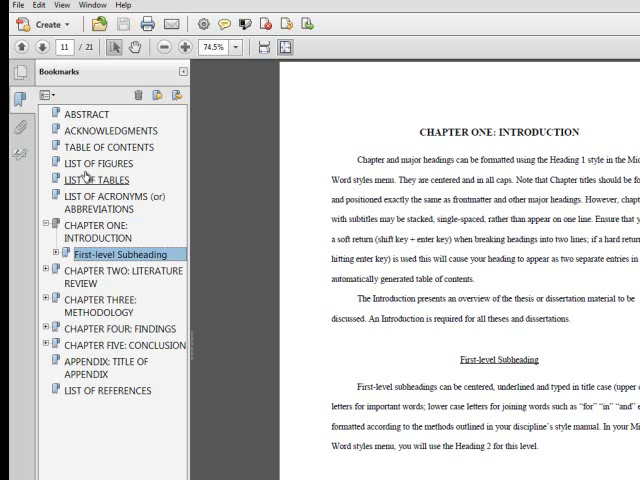
pyautogui.click(108, 148)
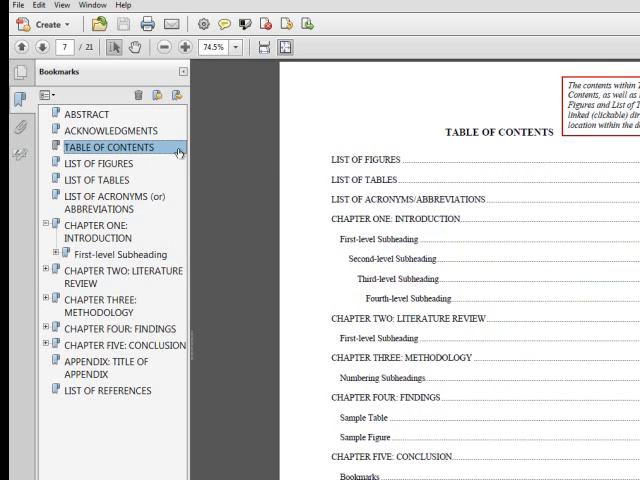
pyautogui.click(96, 164)
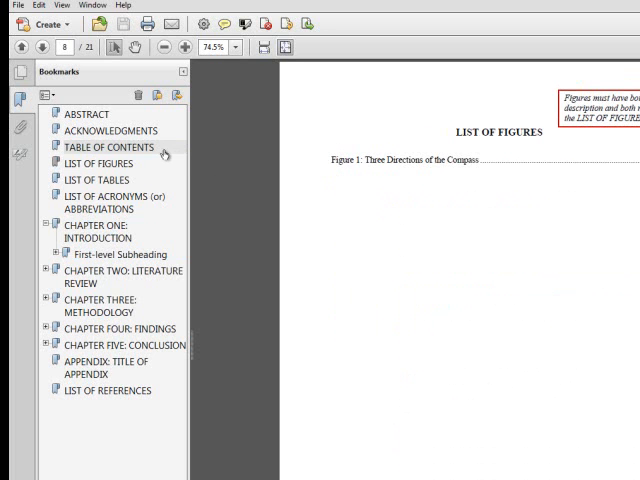
pyautogui.click(108, 148)
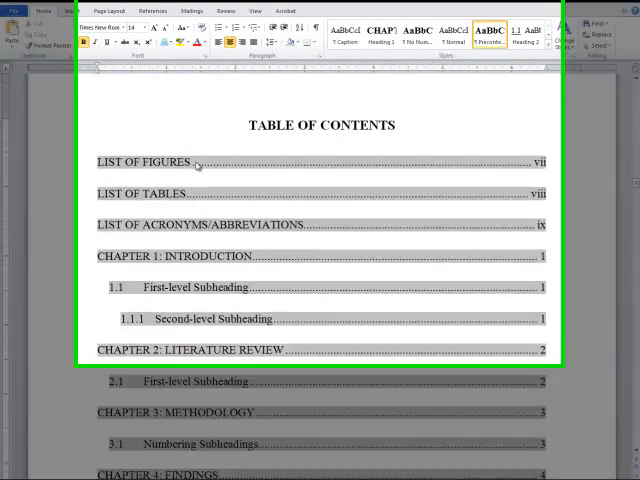
# Update the entire table of contents field, then go to the List of Figures page.
pyautogui.rightClick(196, 162)
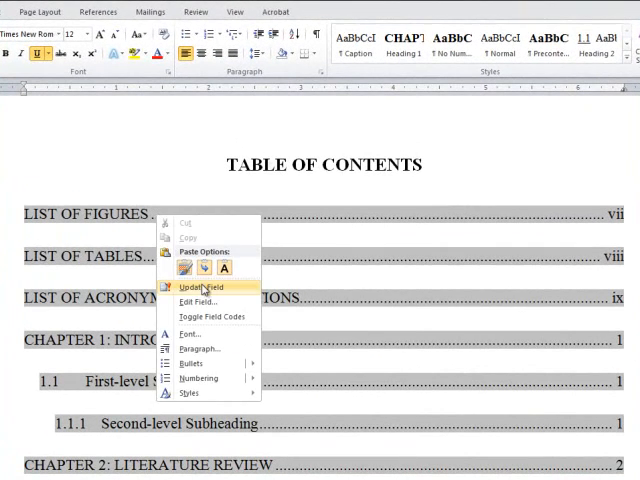
pyautogui.click(202, 288)
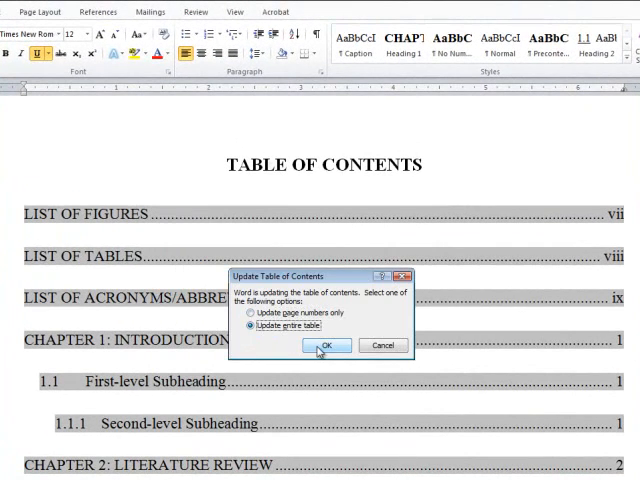
pyautogui.click(324, 344)
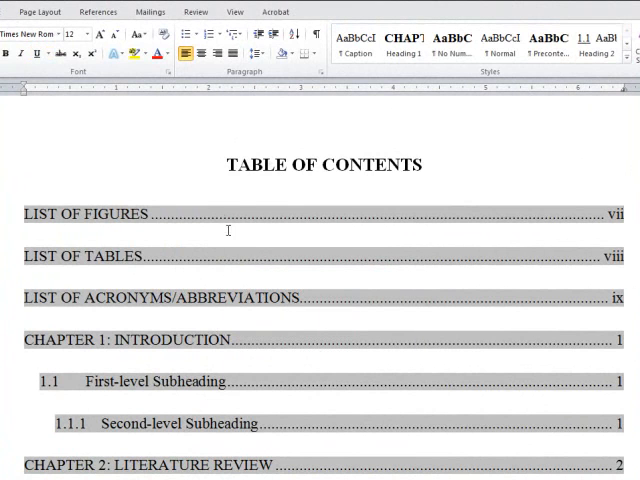
pyautogui.moveTo(216, 218)
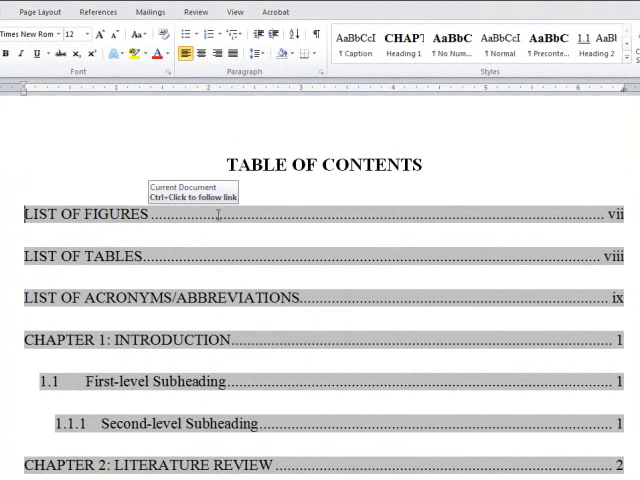
pyautogui.click(90, 214)
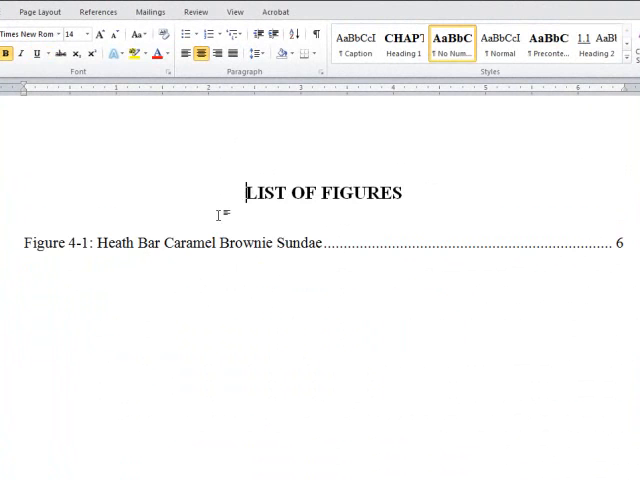
# Update the entire list of figures field.
pyautogui.rightClick(216, 244)
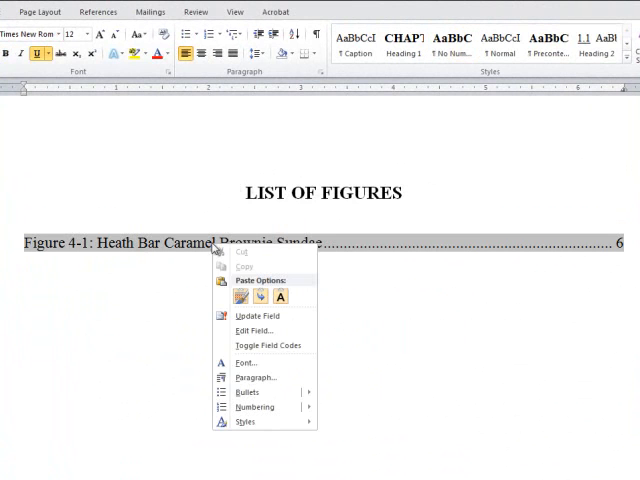
pyautogui.click(256, 316)
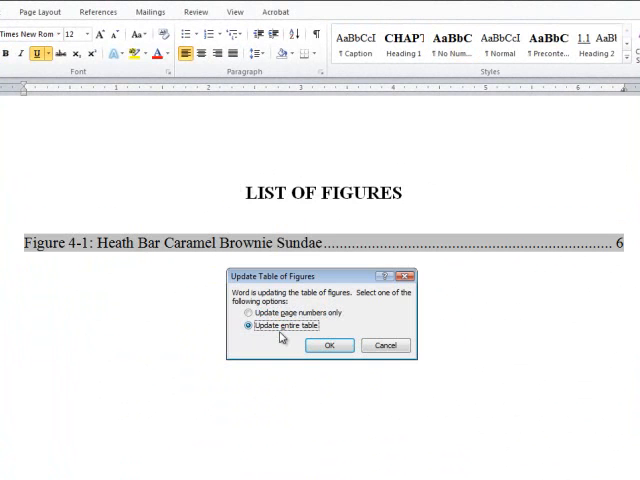
pyautogui.click(328, 344)
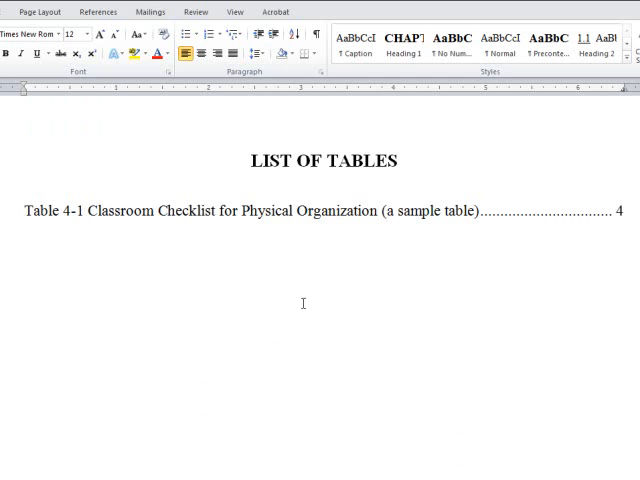
# Update the entire list of tables field.
pyautogui.rightClick(280, 212)
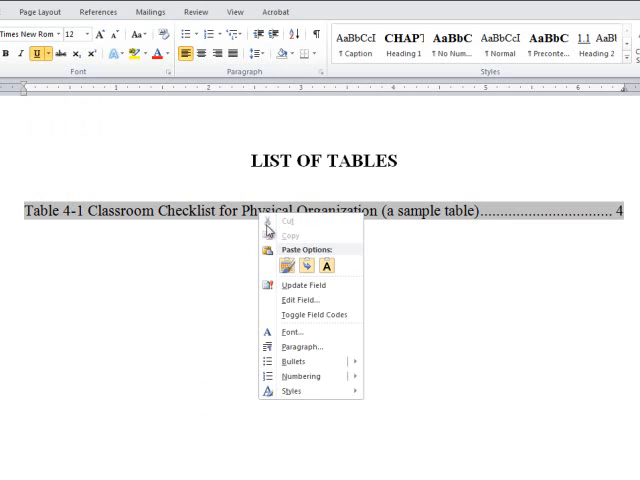
pyautogui.click(304, 284)
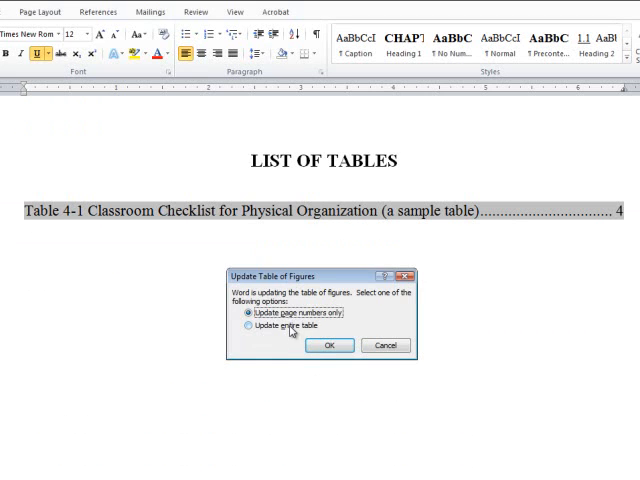
pyautogui.click(330, 344)
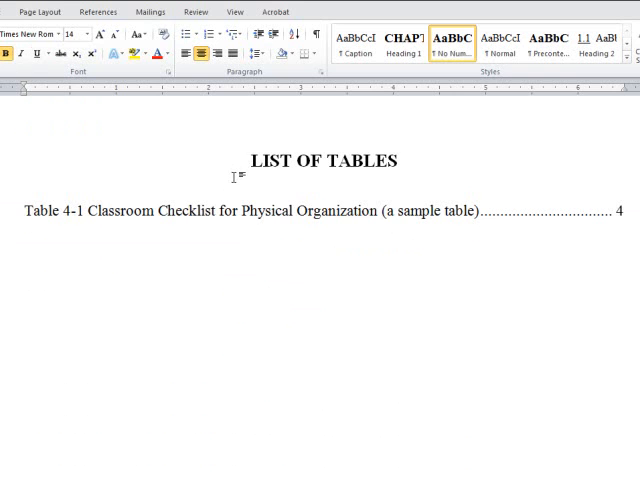
pyautogui.click(252, 160)
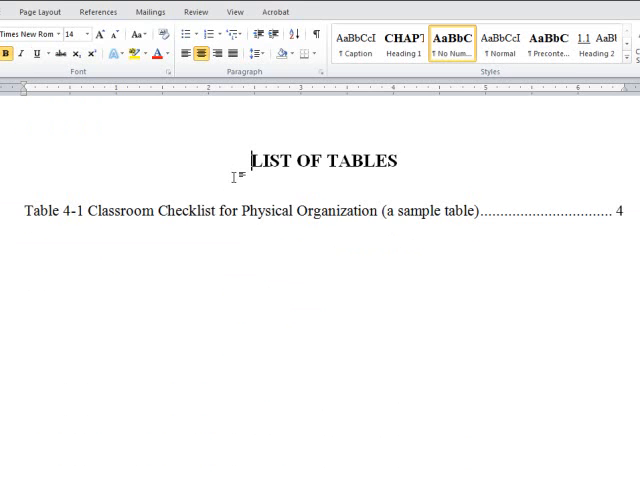
pyautogui.click(64, 16)
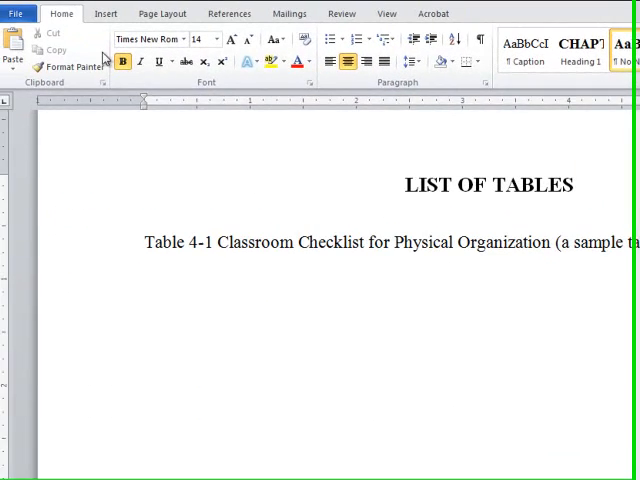
# Start Create PDF from the Acrobat ribbon, prompting a request to save the document first.
pyautogui.click(20, 16)
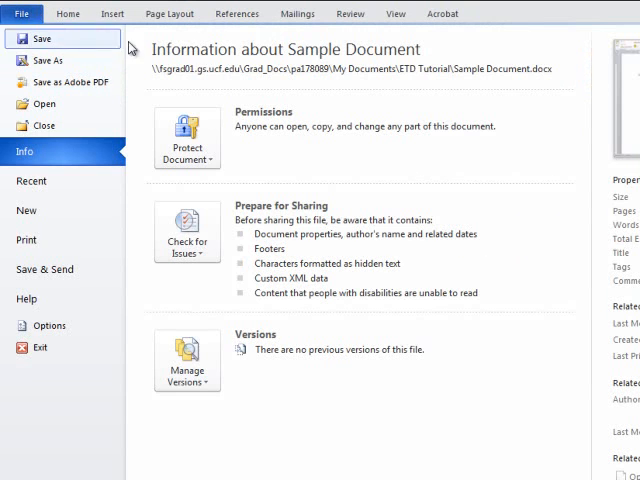
pyautogui.click(460, 12)
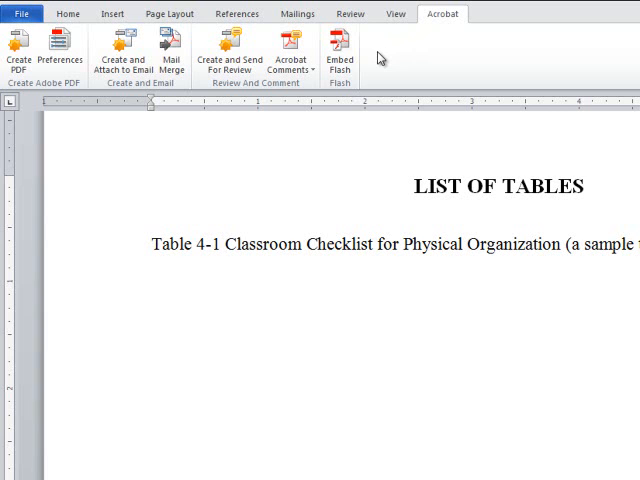
pyautogui.moveTo(334, 112)
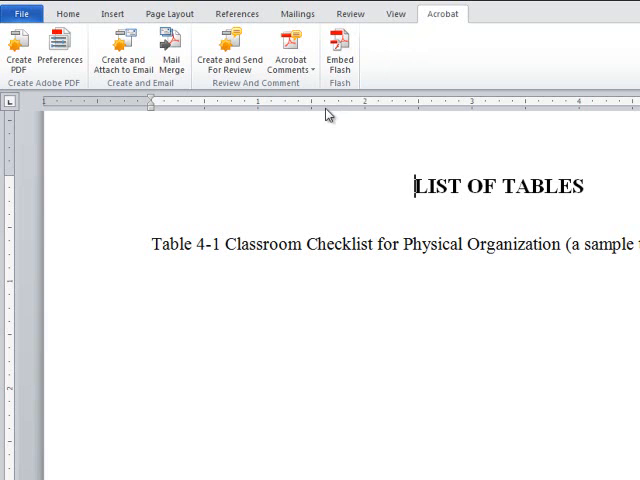
pyautogui.moveTo(16, 56)
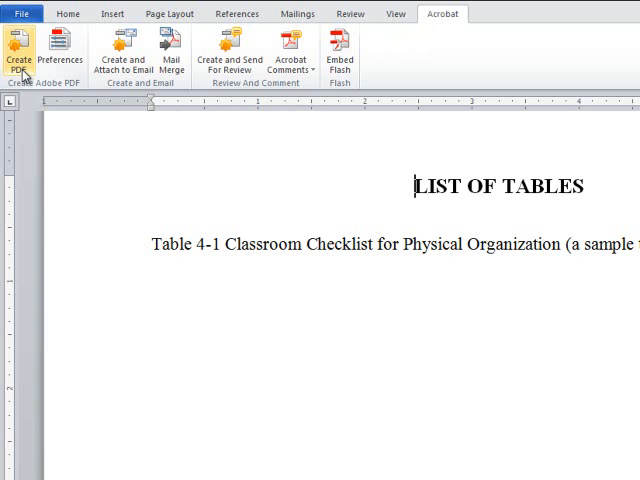
pyautogui.click(16, 50)
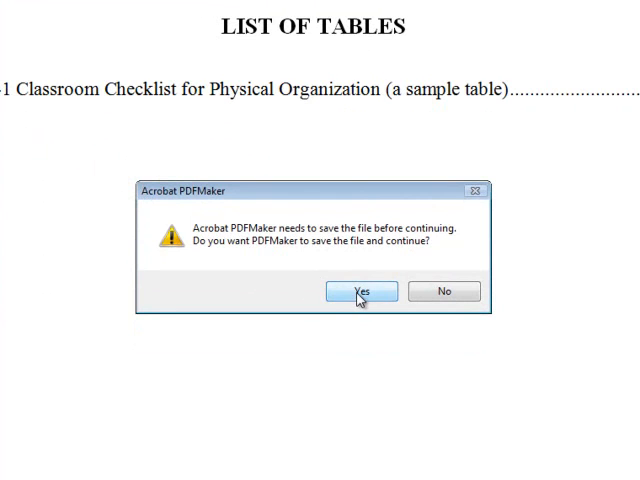
# Agree to save, turn off Convert Word Styles to Bookmarks and confirm the PDFMaker settings.
pyautogui.click(362, 292)
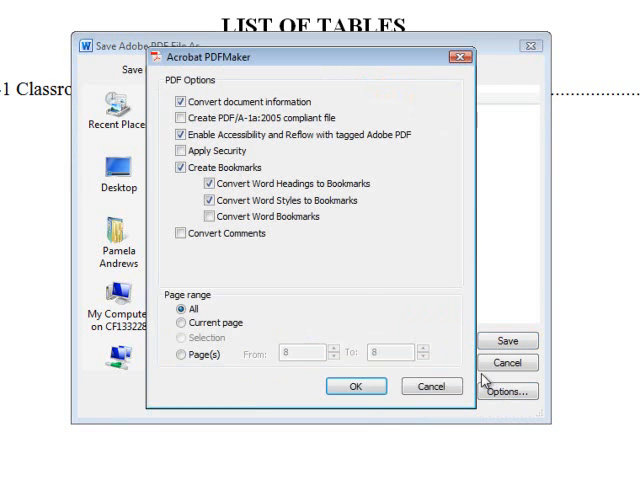
pyautogui.moveTo(190, 180)
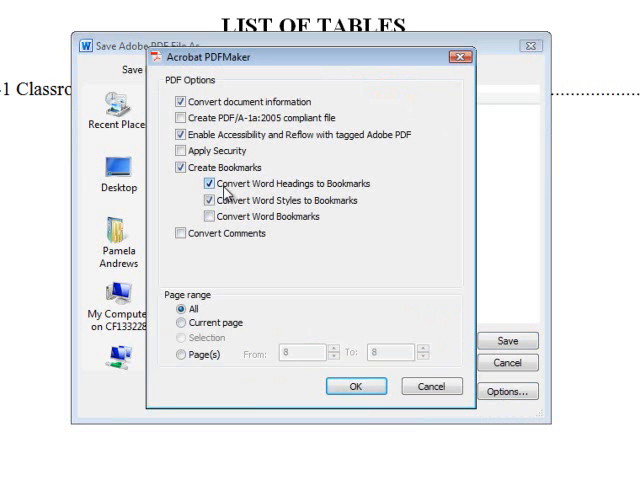
pyautogui.click(202, 202)
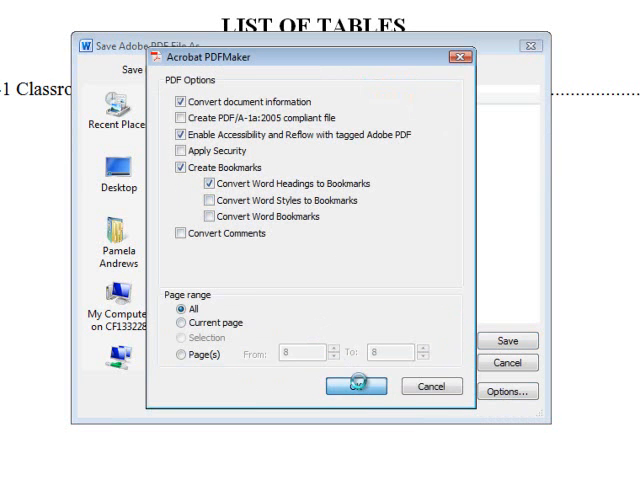
pyautogui.click(352, 384)
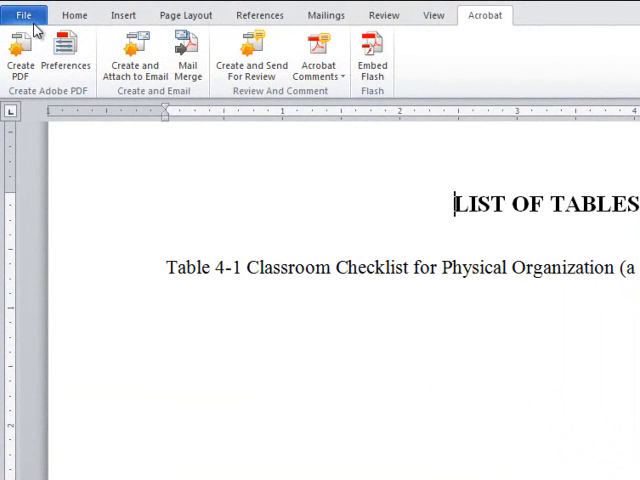
# Save As PDF with Create bookmarks using Headings kept, producing the thesis PDF.
pyautogui.click(28, 16)
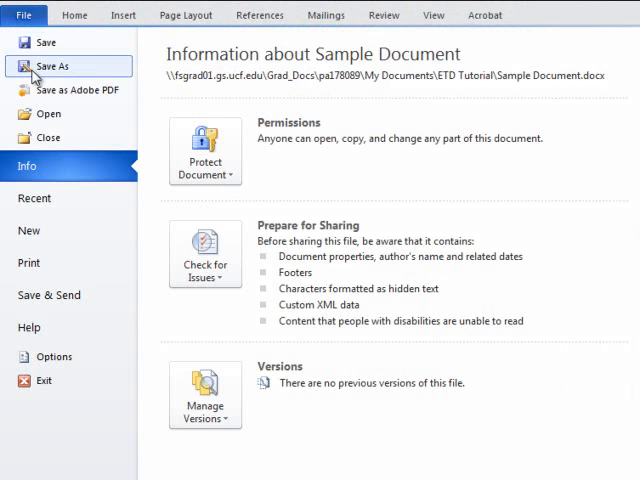
pyautogui.click(52, 64)
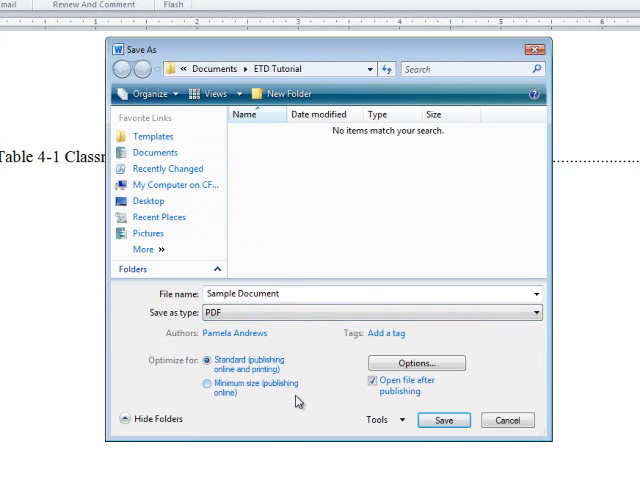
pyautogui.click(416, 364)
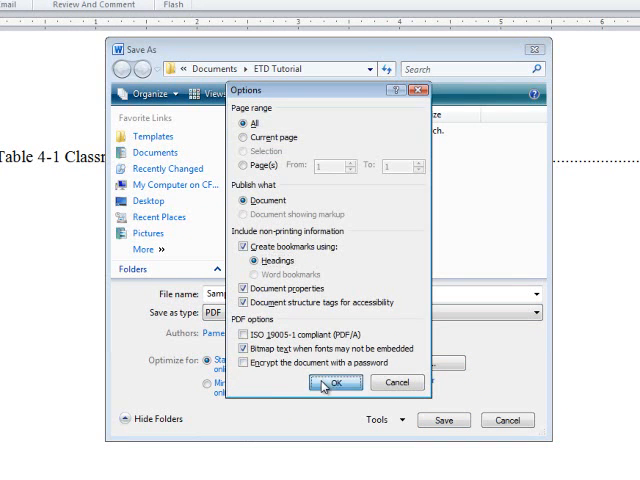
pyautogui.click(334, 382)
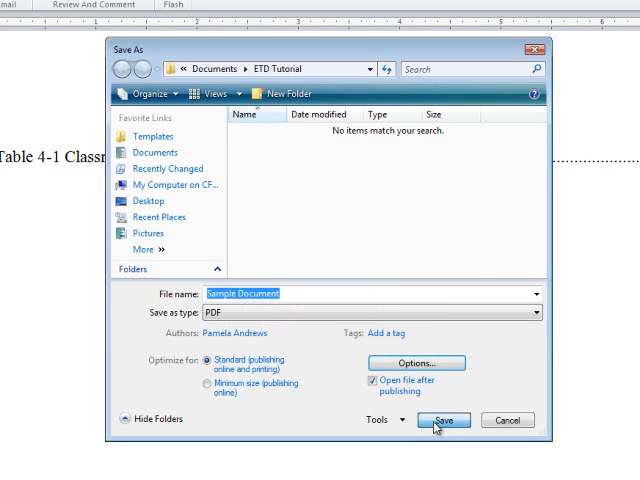
pyautogui.click(442, 420)
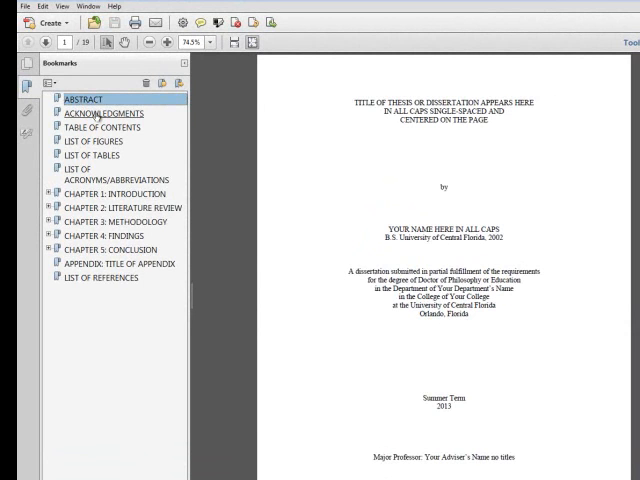
# Follow the Abstract, Table of Contents, List of Figures, List of Tables, Acronyms and Chapter 1 bookmarks to their pages.
pyautogui.click(82, 98)
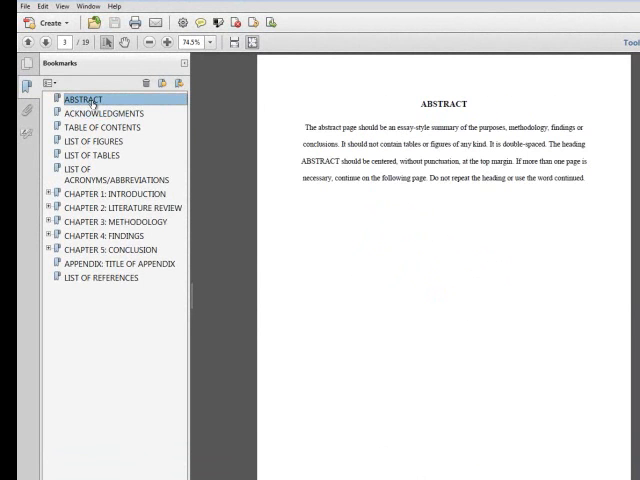
pyautogui.click(106, 128)
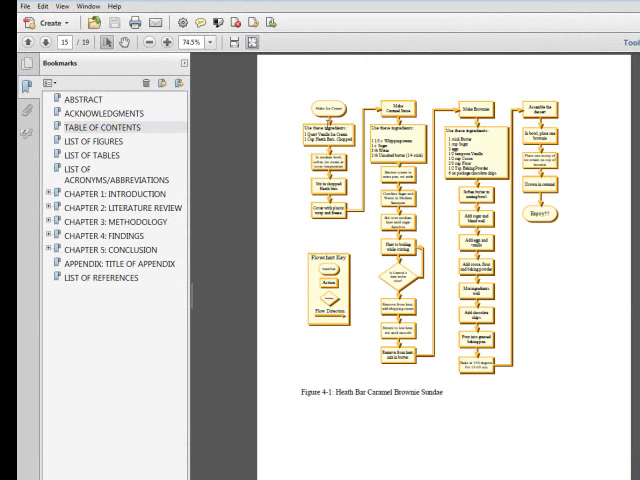
pyautogui.click(112, 128)
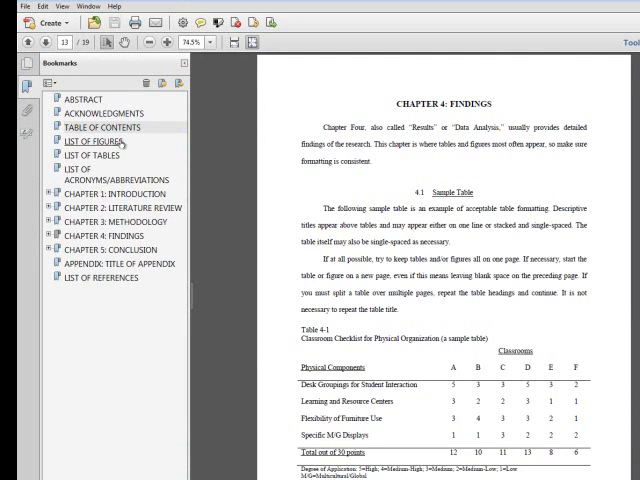
pyautogui.click(94, 140)
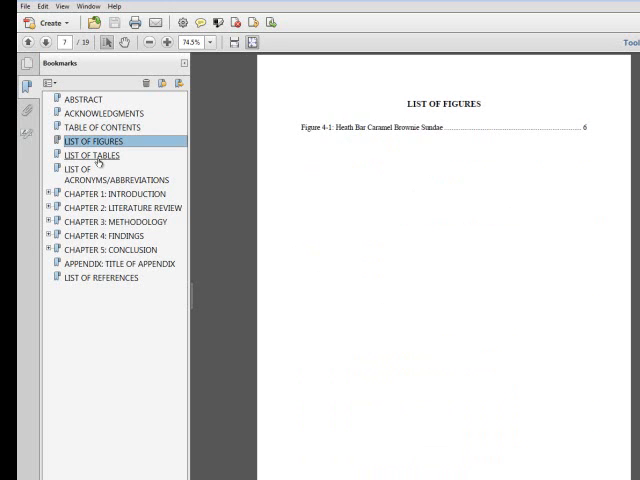
pyautogui.click(92, 156)
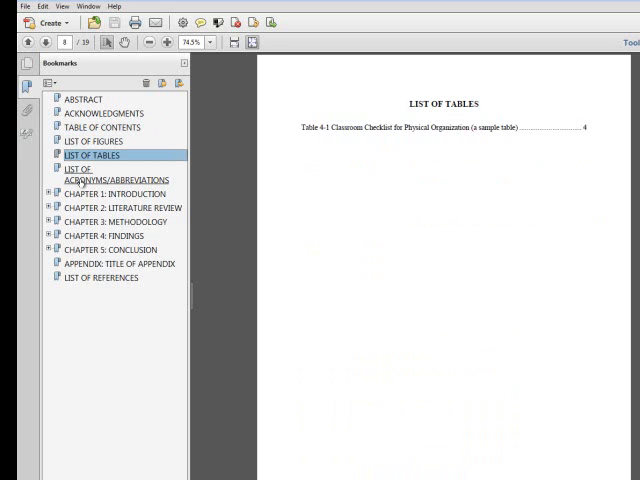
pyautogui.click(114, 174)
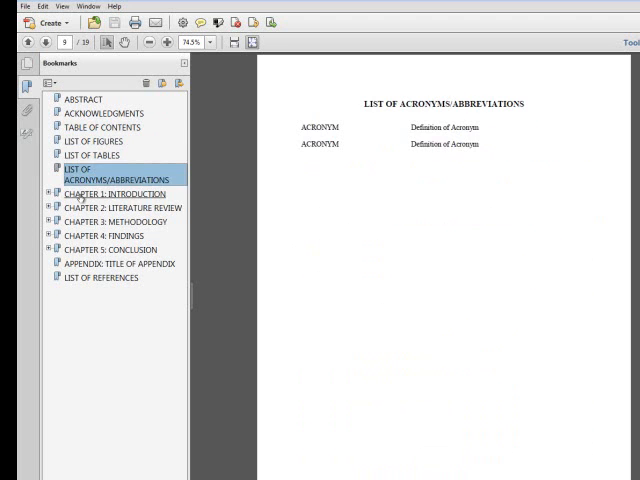
pyautogui.click(112, 192)
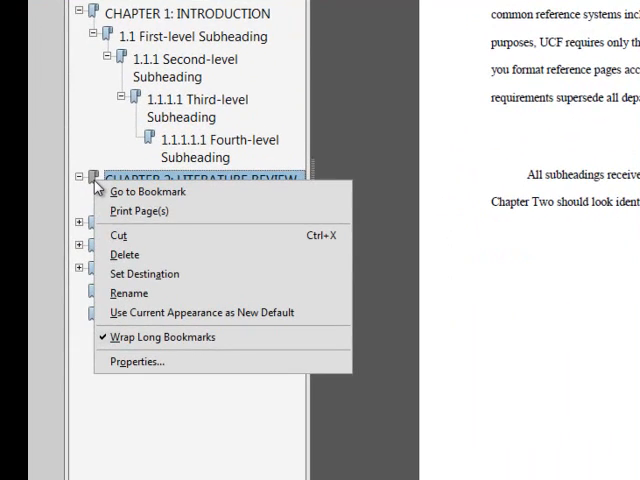
pyautogui.moveTo(124, 254)
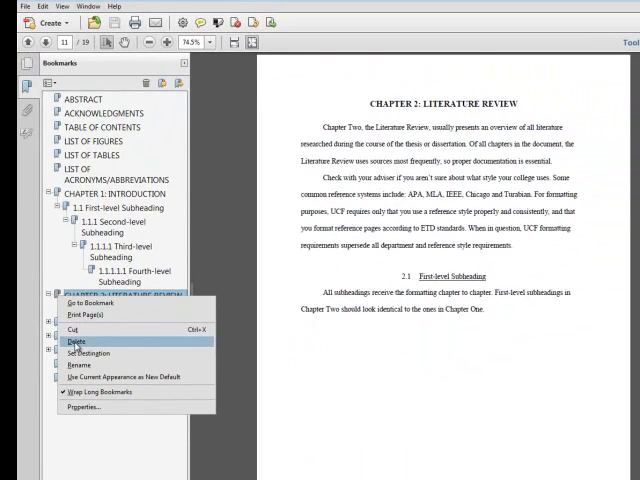
# Follow the Chapter 2, Chapter 4, Chapter 5, Appendix and List of References bookmarks to their pages.
pyautogui.click(74, 340)
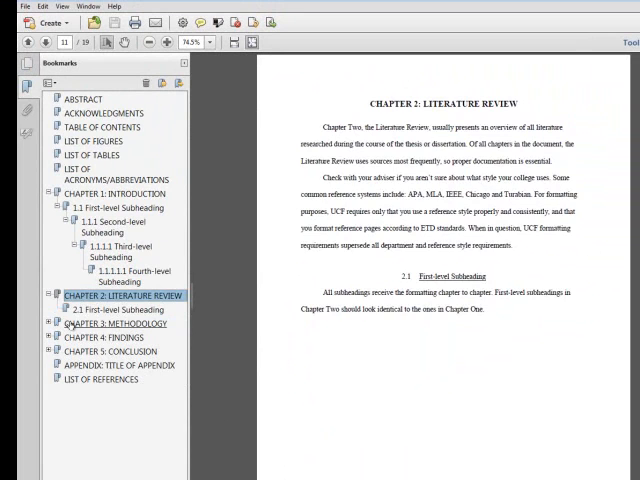
pyautogui.click(120, 322)
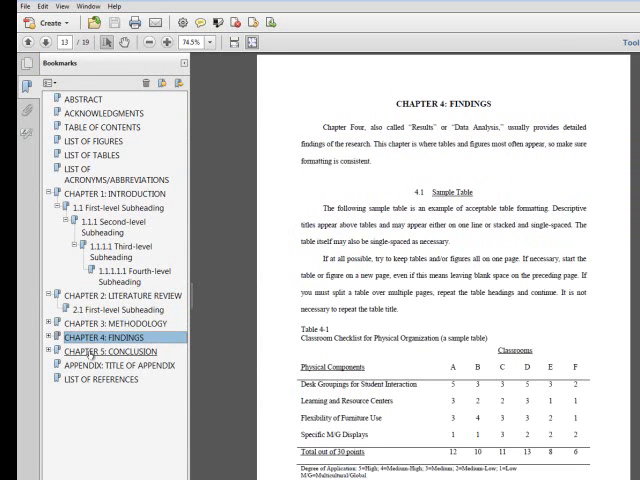
pyautogui.click(110, 352)
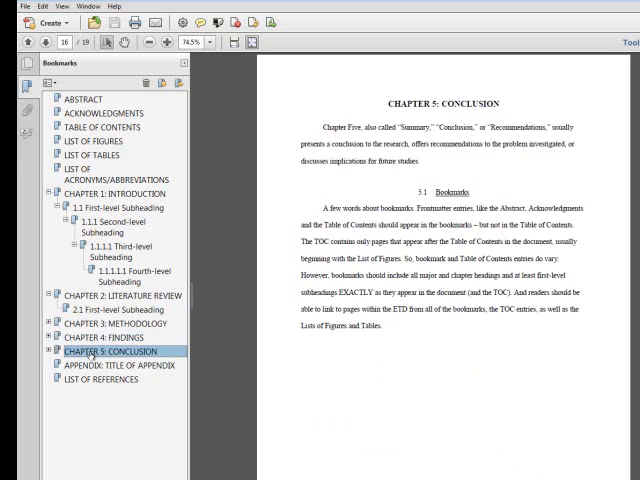
pyautogui.click(116, 364)
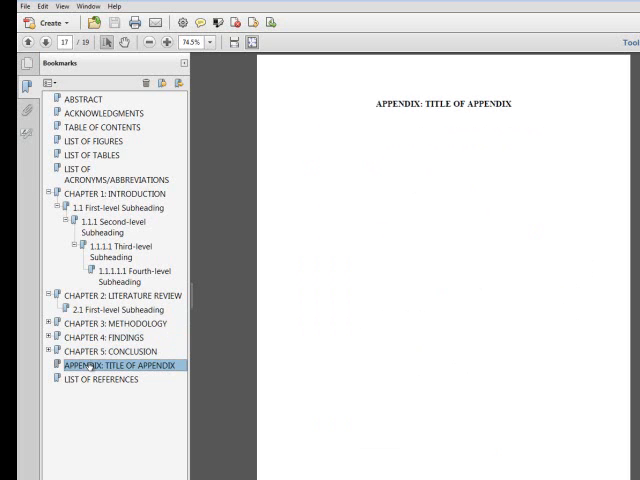
pyautogui.click(98, 380)
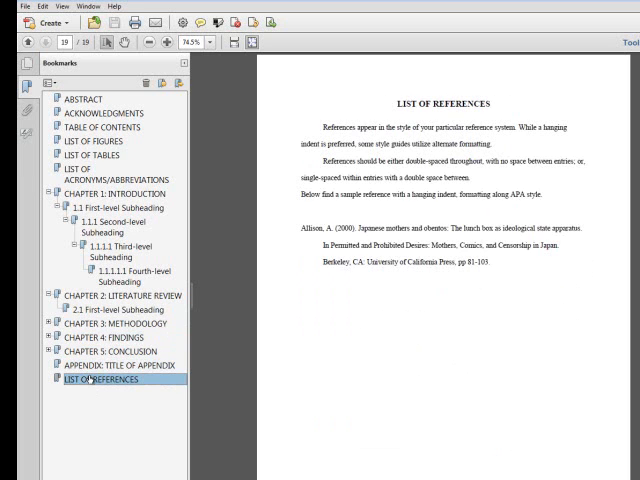